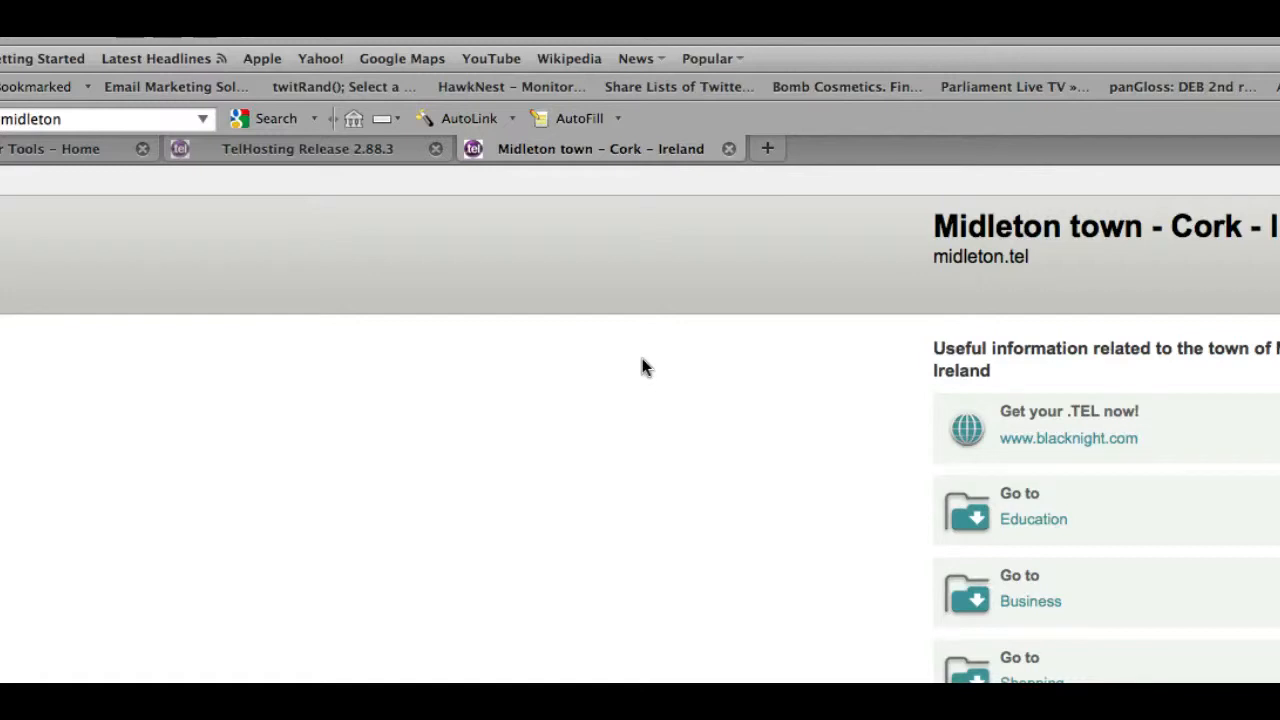
# Step: Add belfastcity.tel as a new site in Webmaster Tools and reach its Verify ownership page
pyautogui.scroll(-3)
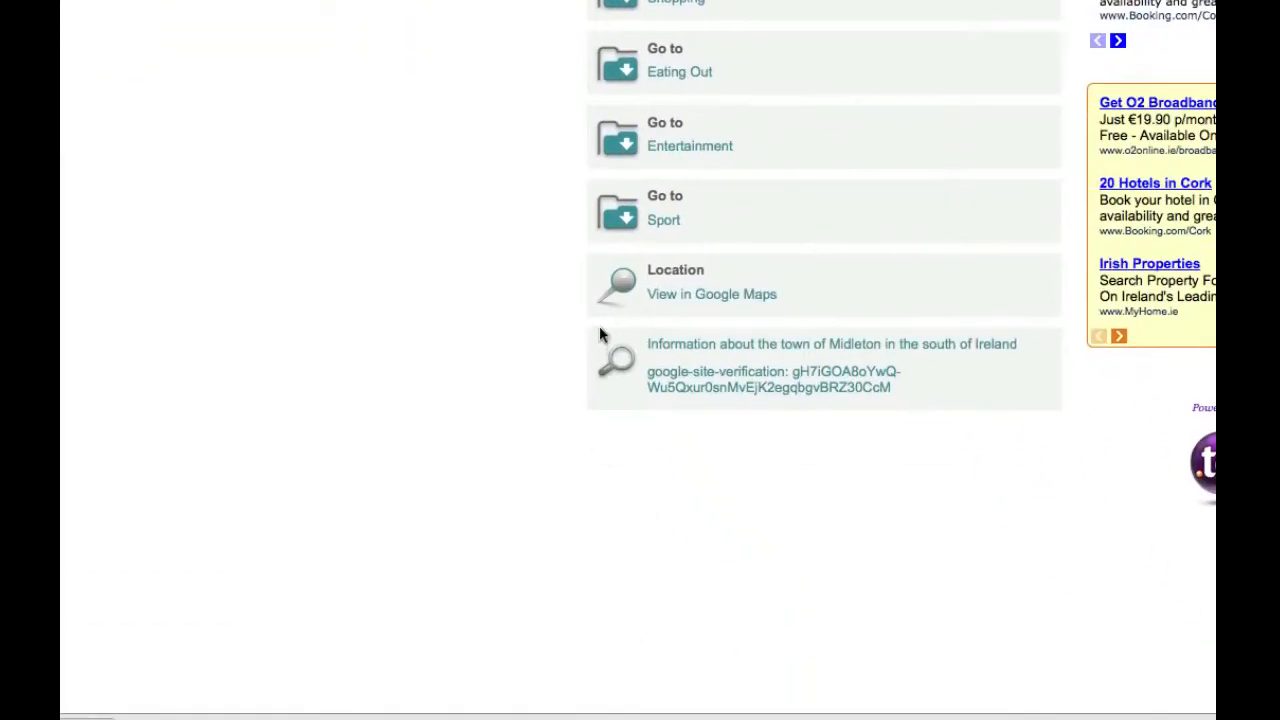
pyautogui.scroll(-3)
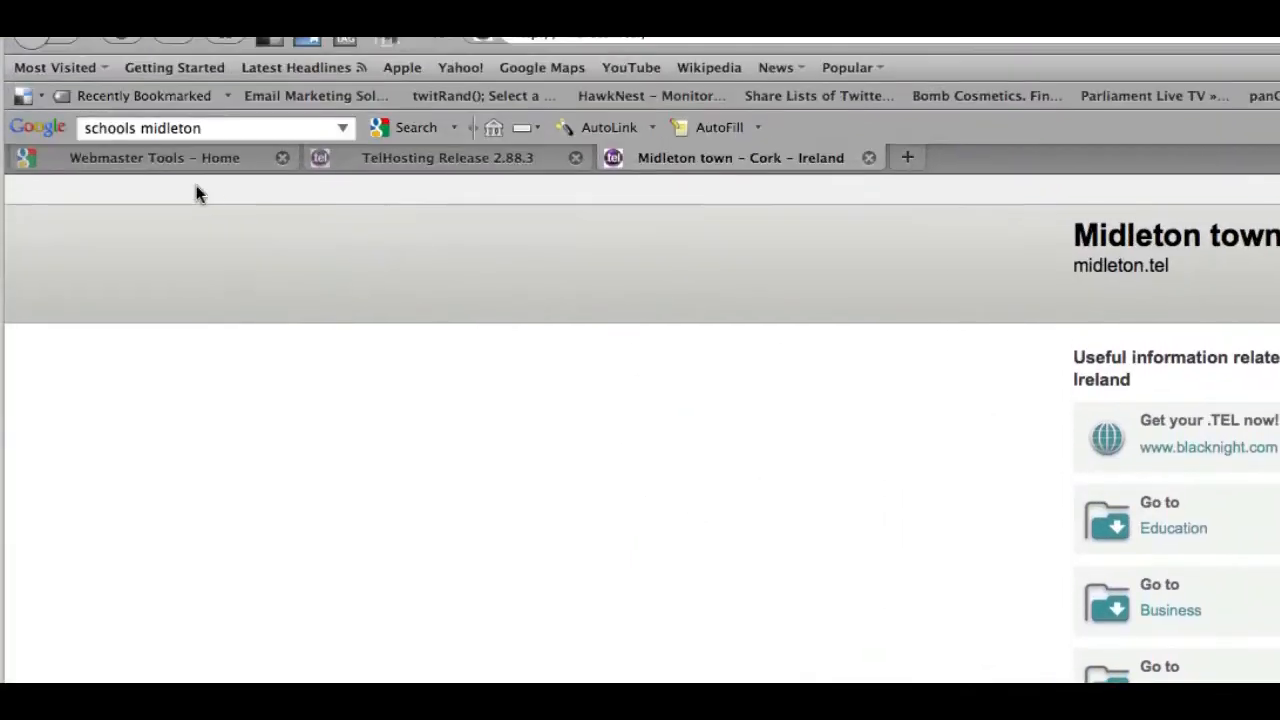
pyautogui.click(152, 156)
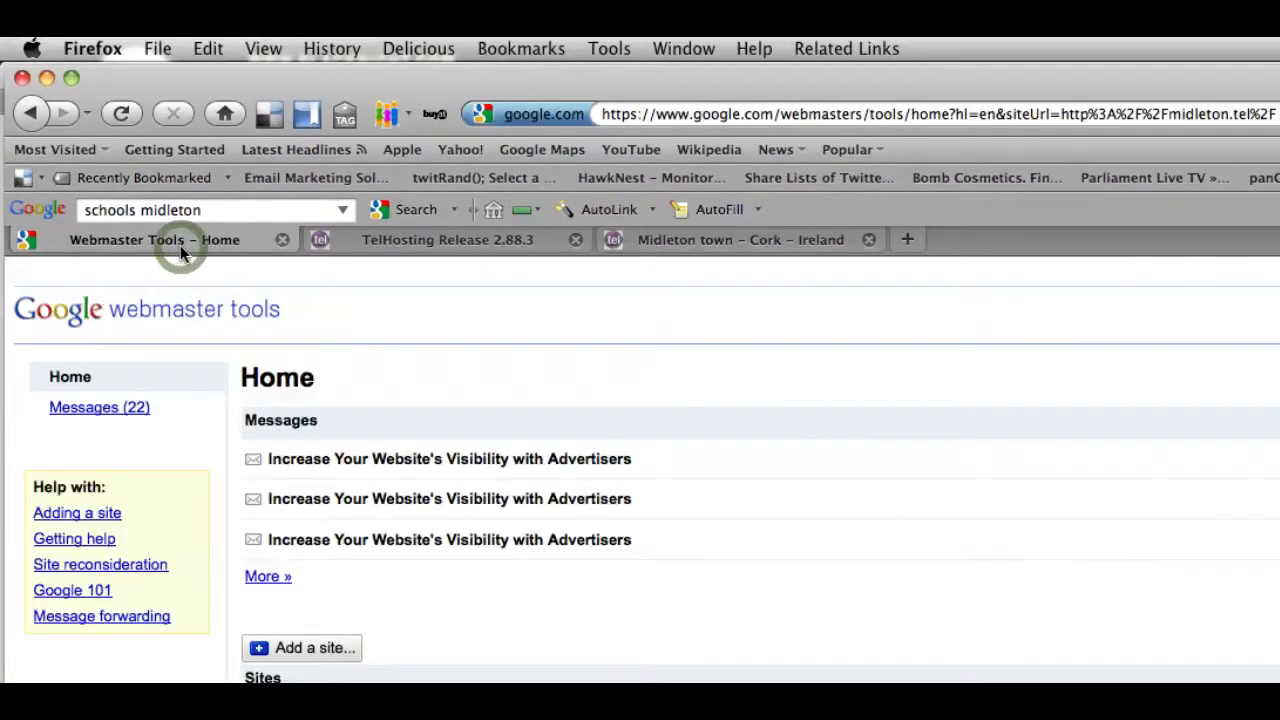
pyautogui.click(302, 648)
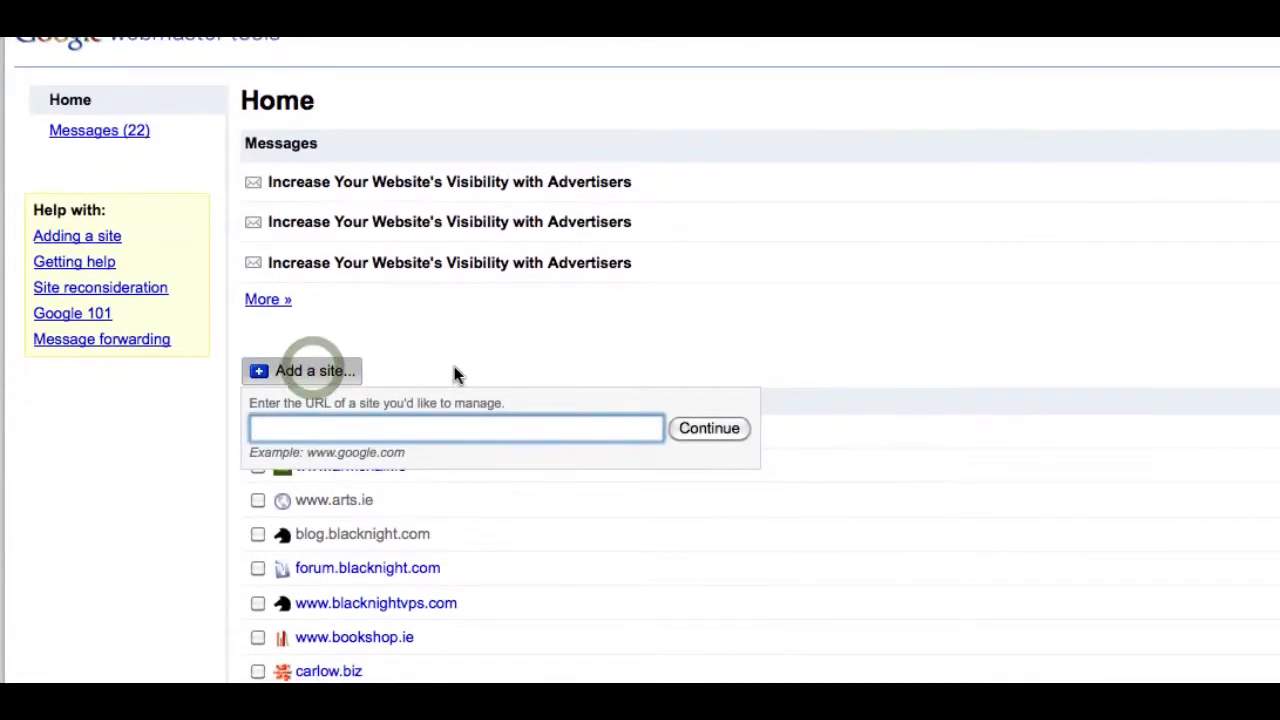
pyautogui.scroll(3)
pyautogui.write('belfastcity.tel')
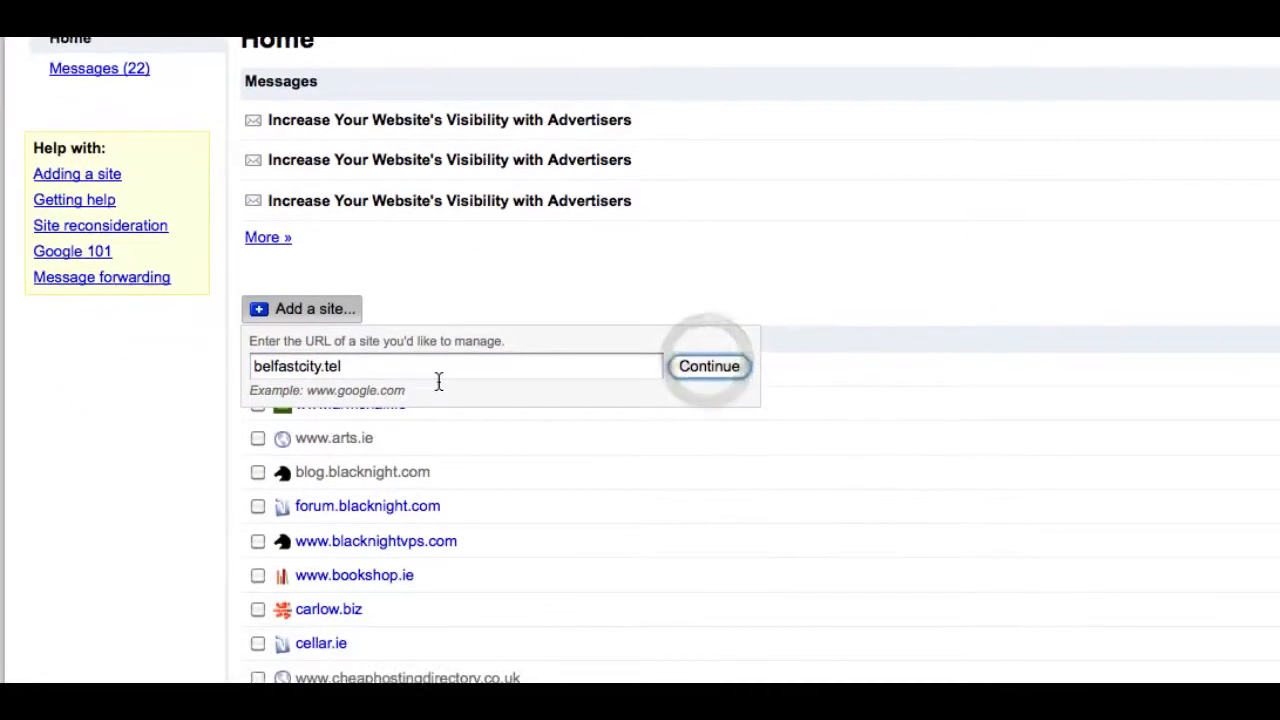
pyautogui.click(708, 366)
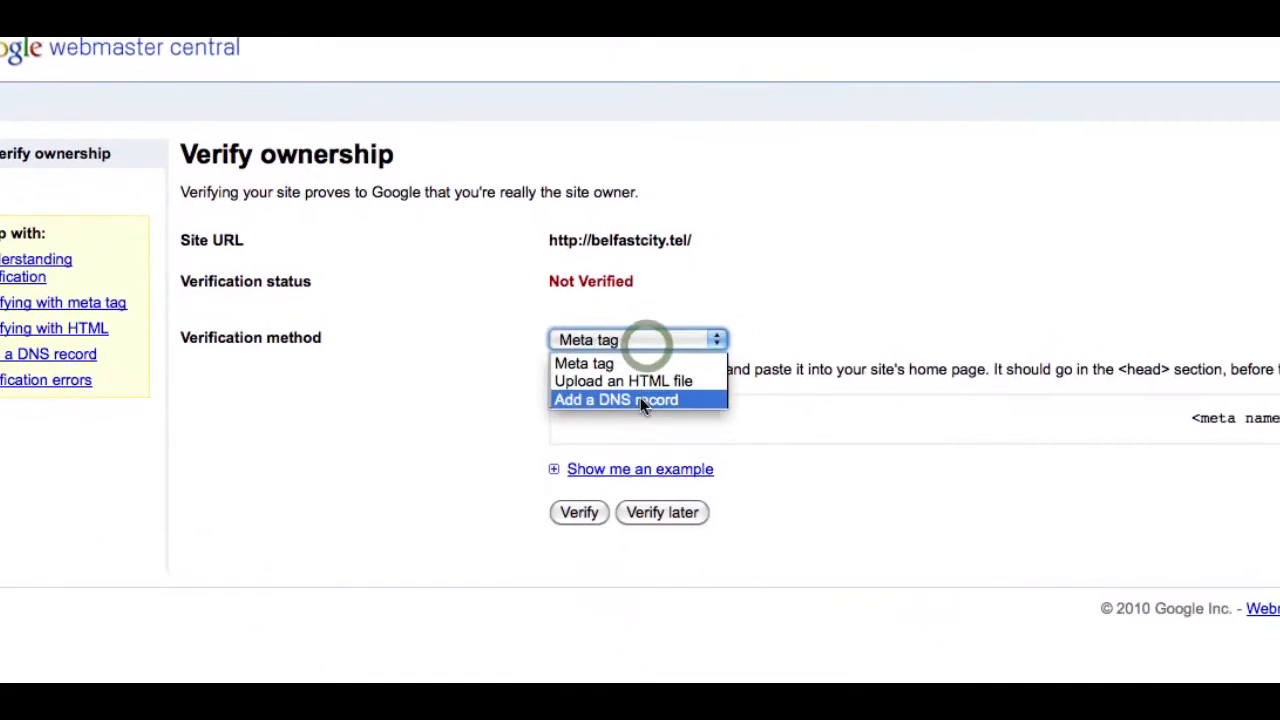
# Step: Choose 'Add a DNS record' verification and copy the google-site-verification TXT value
pyautogui.click(616, 400)
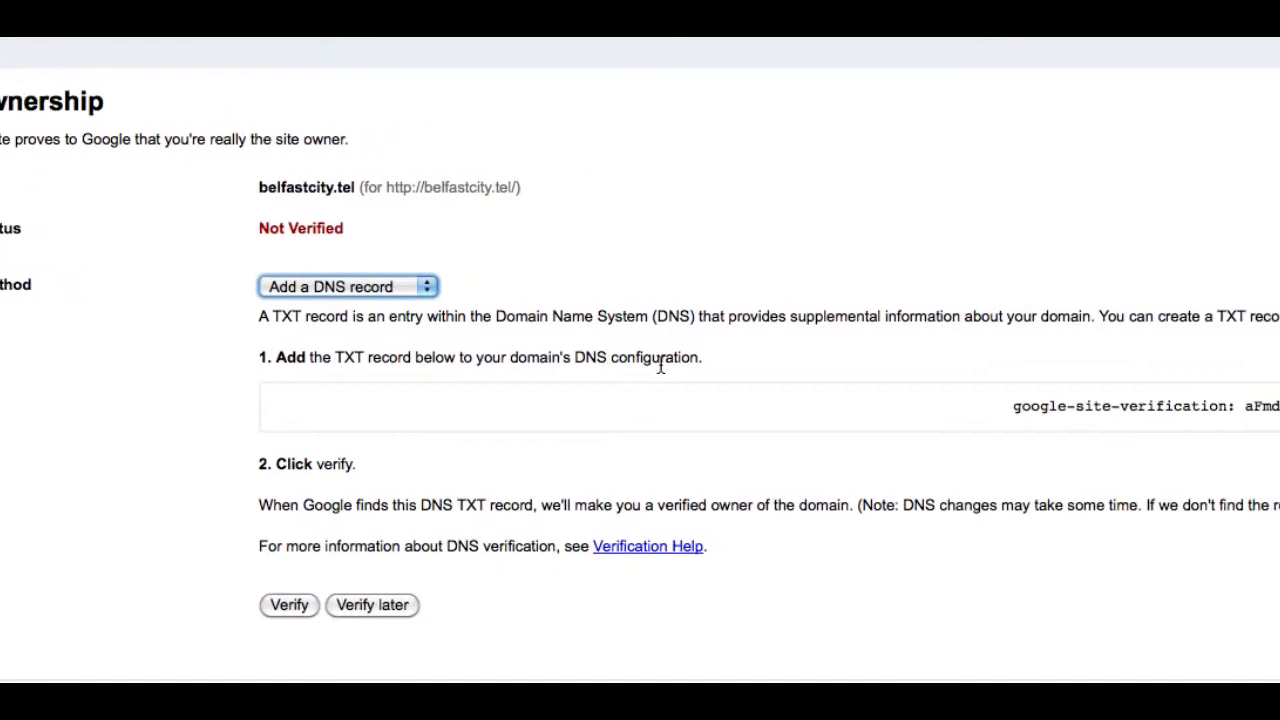
pyautogui.scroll(3)
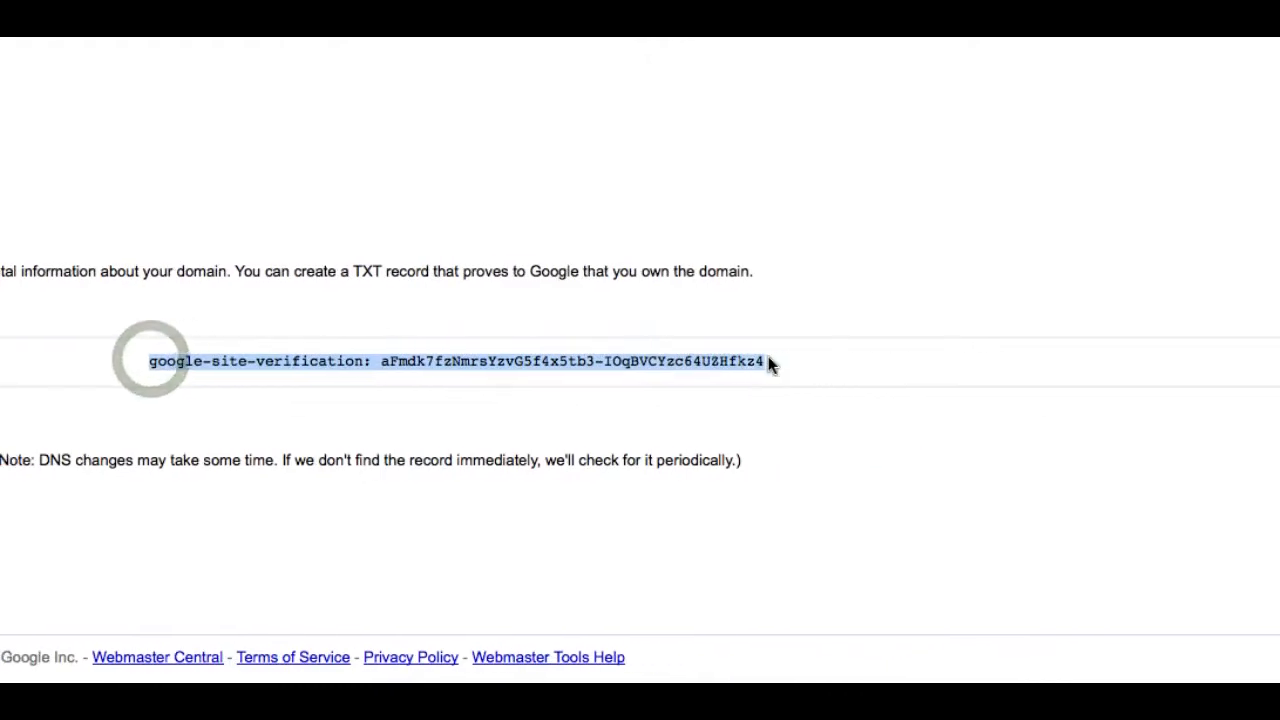
pyautogui.press('cmd+c')
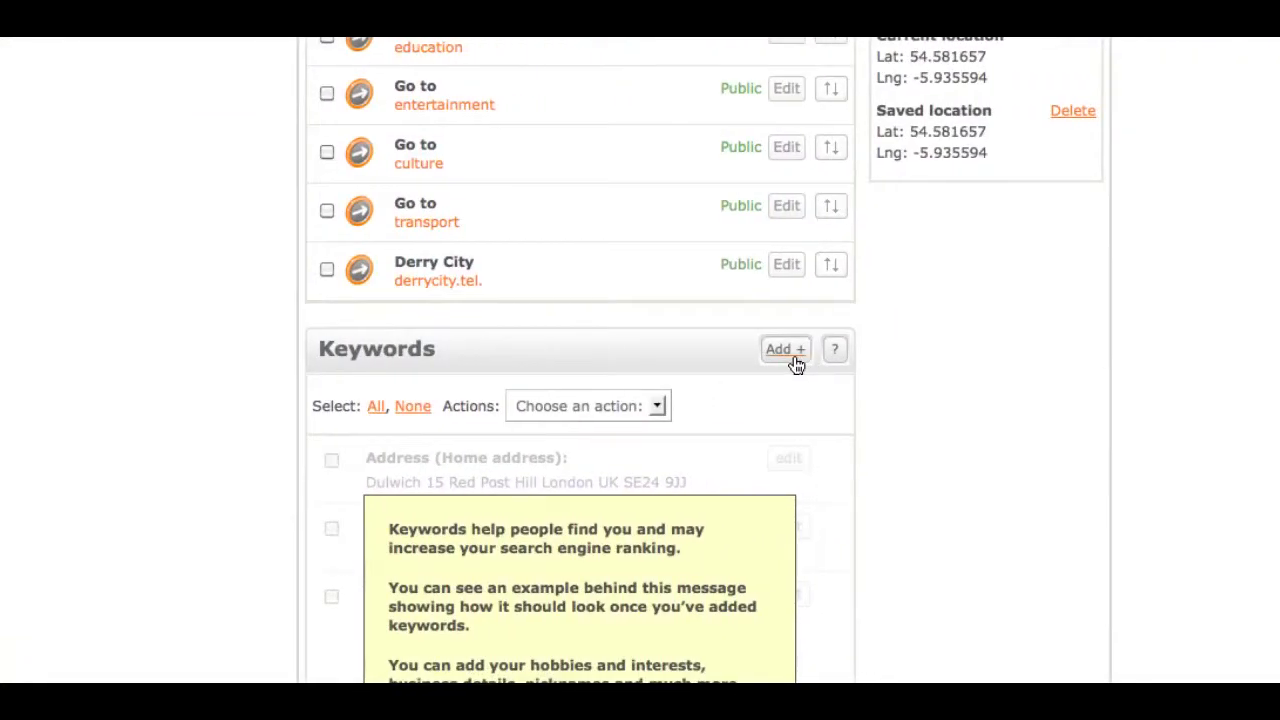
# Step: Add a Free Text keyword in TelHosting containing the pasted Google verification string
pyautogui.click(786, 348)
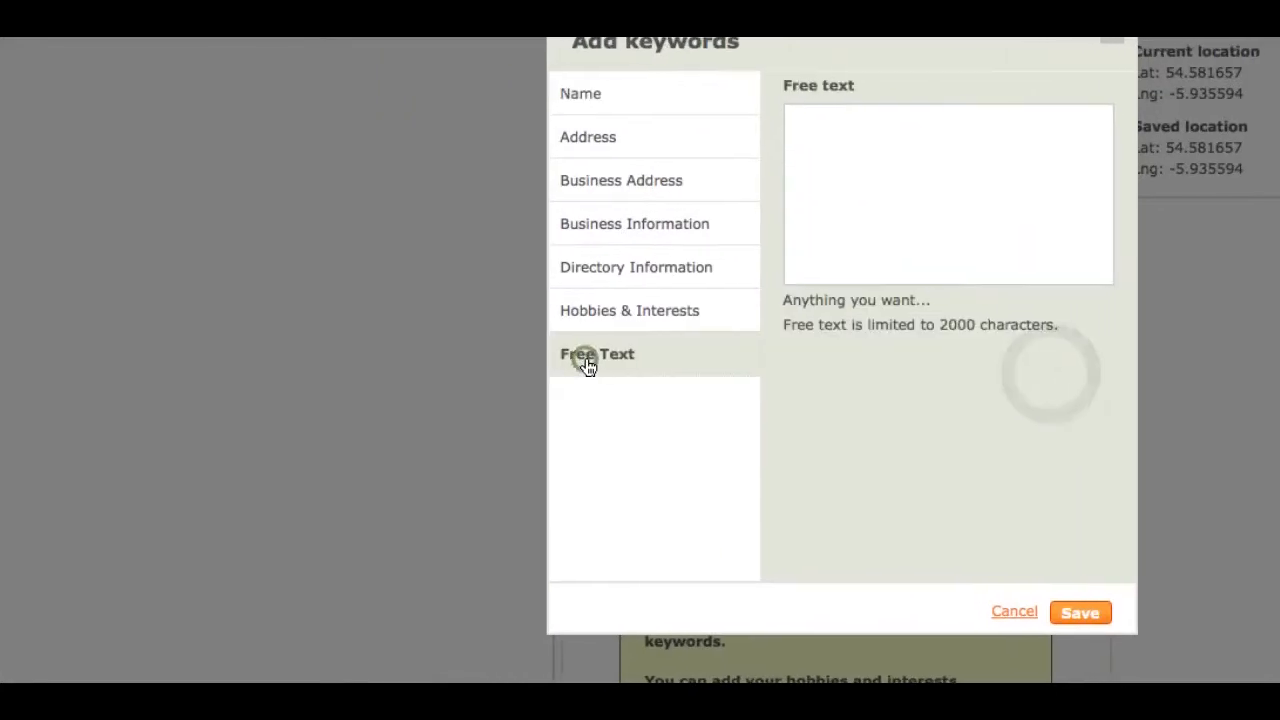
pyautogui.click(946, 194)
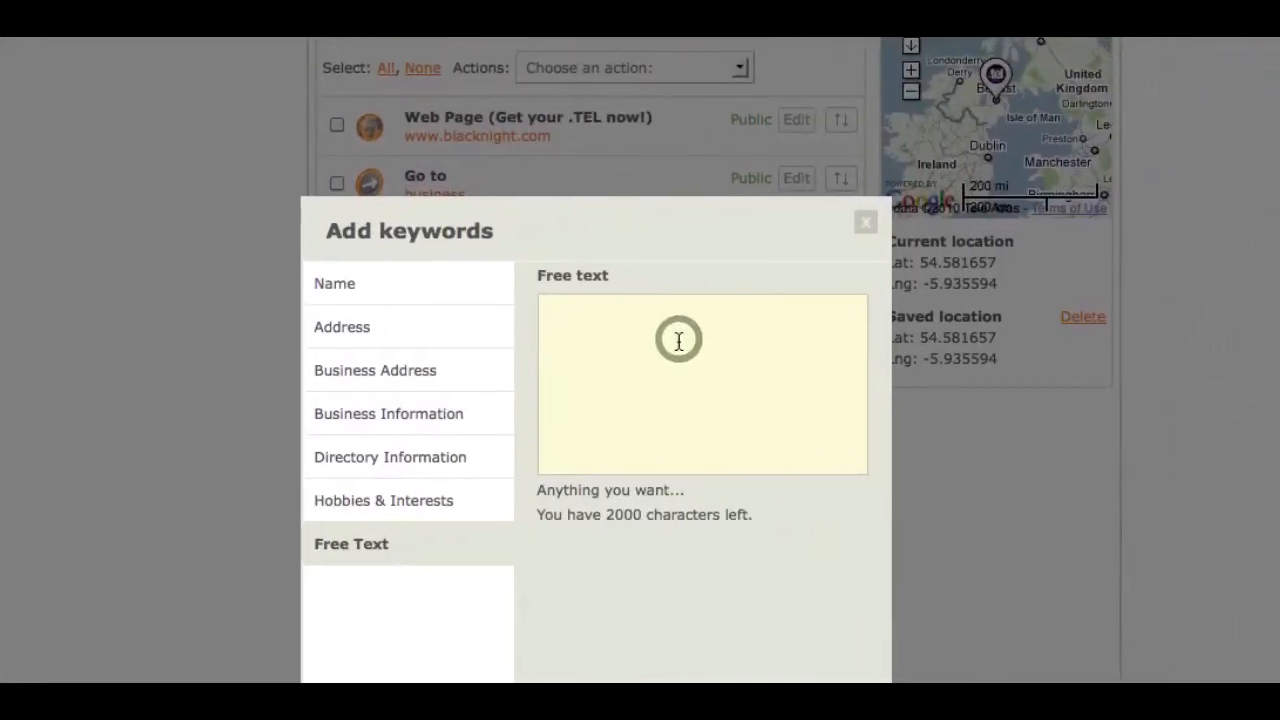
pyautogui.press('cmd+v')
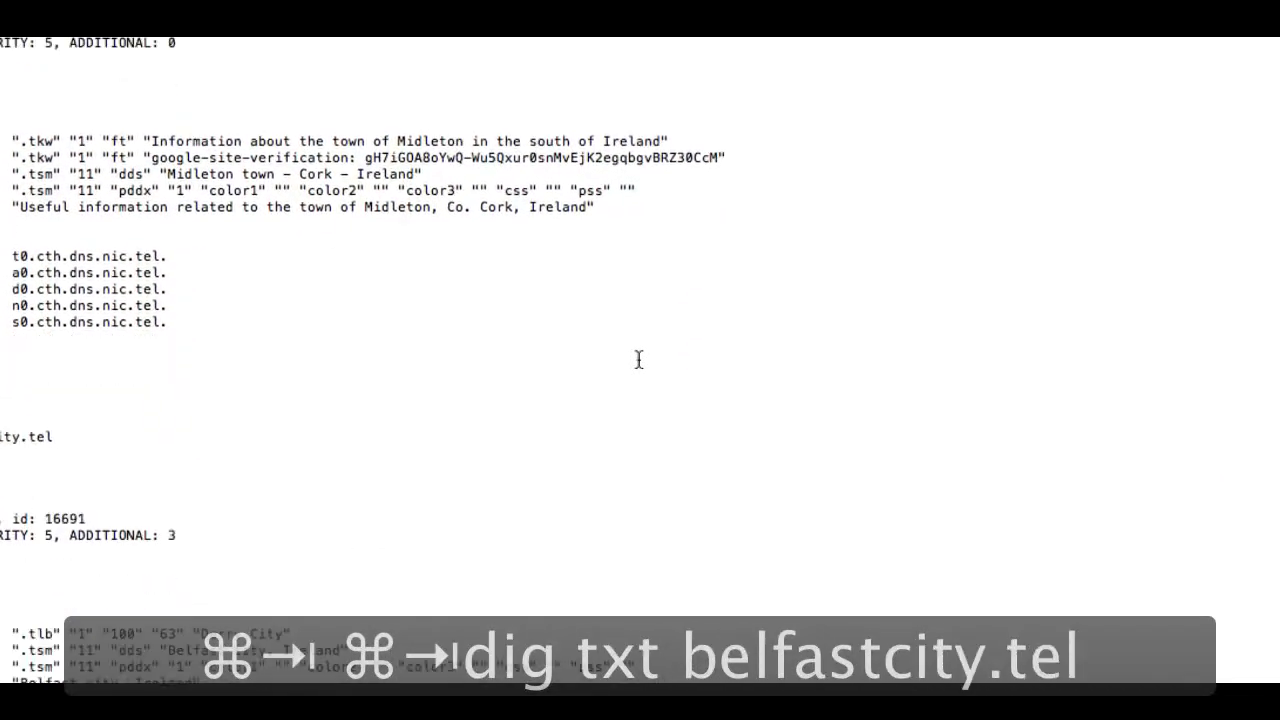
# Step: Run 'dig txt belfastcity.tel' to check the TXT records, then return to the browser
pyautogui.press('Return')
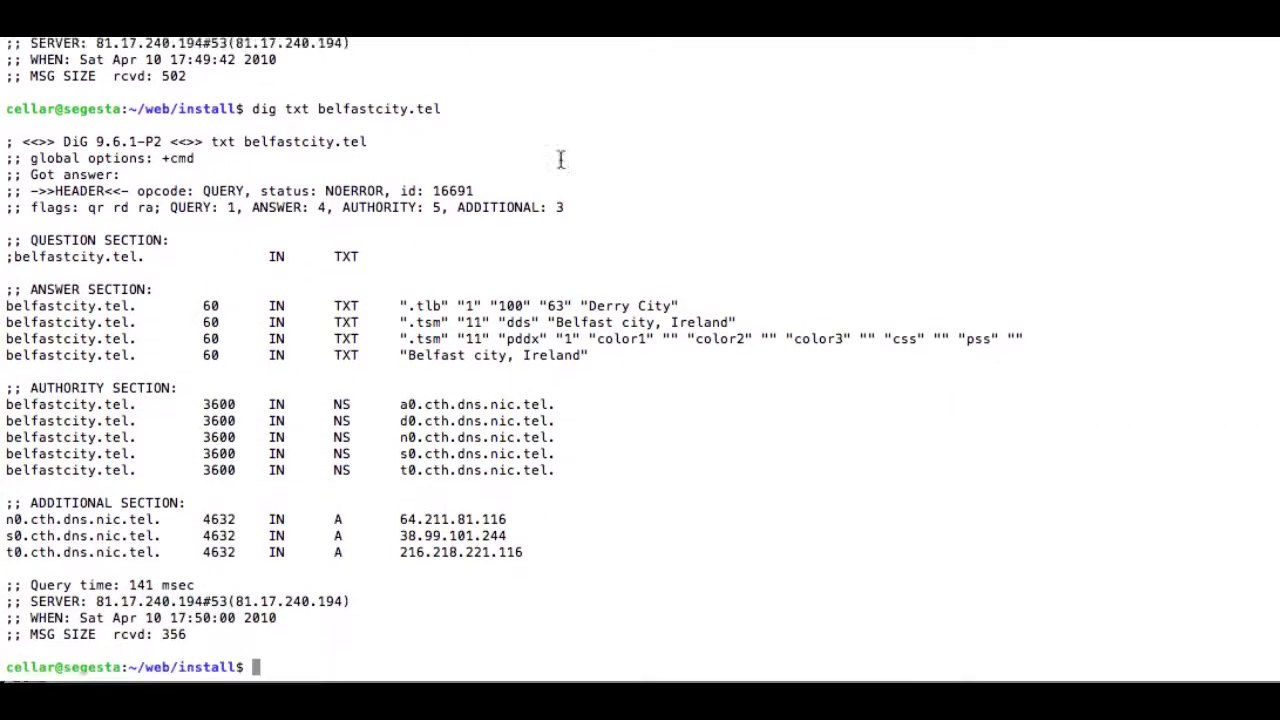
pyautogui.scroll(3)
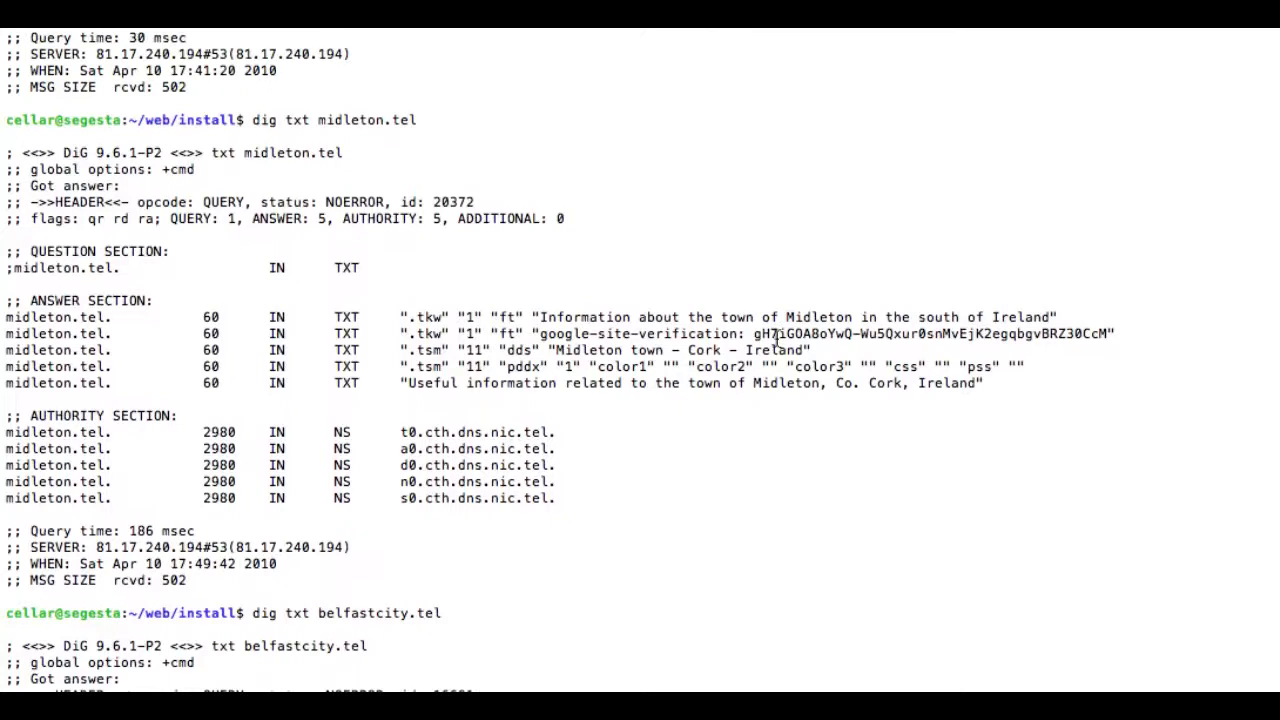
pyautogui.press('cmd+tab')
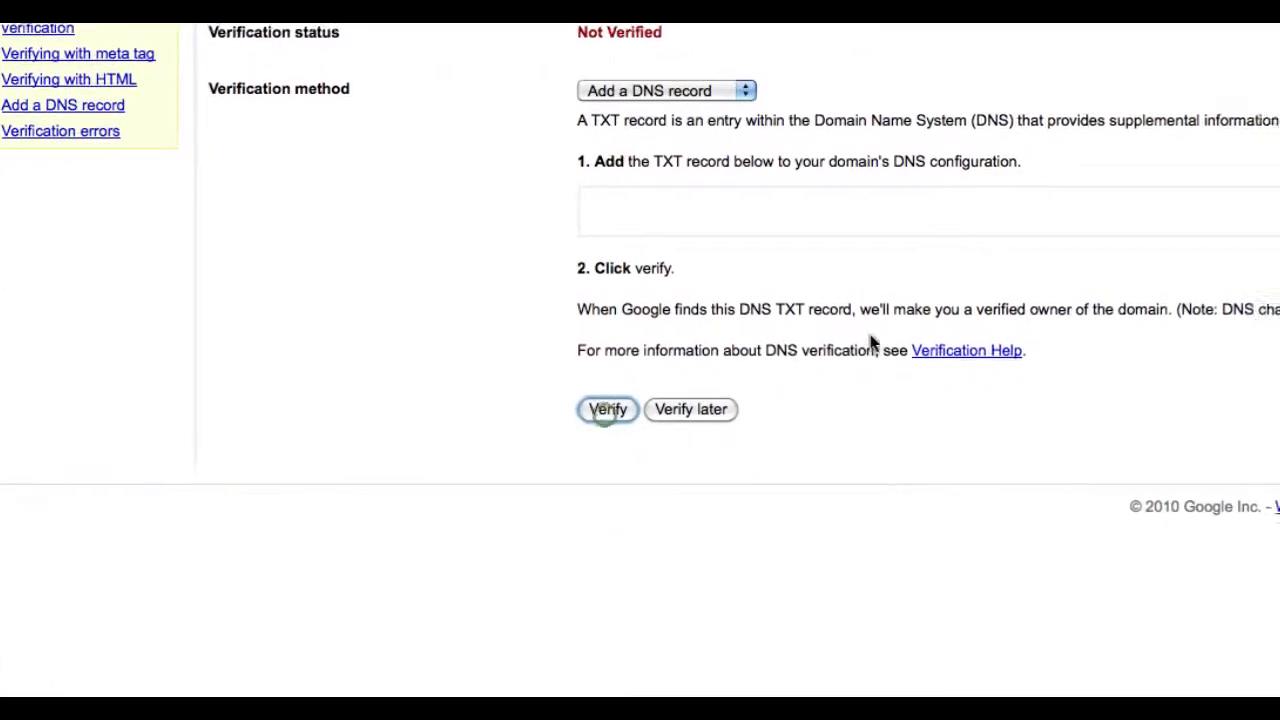
# Step: Request verification of belfastcity.tel; it fails because the TXT record has the wrong content
pyautogui.click(608, 408)
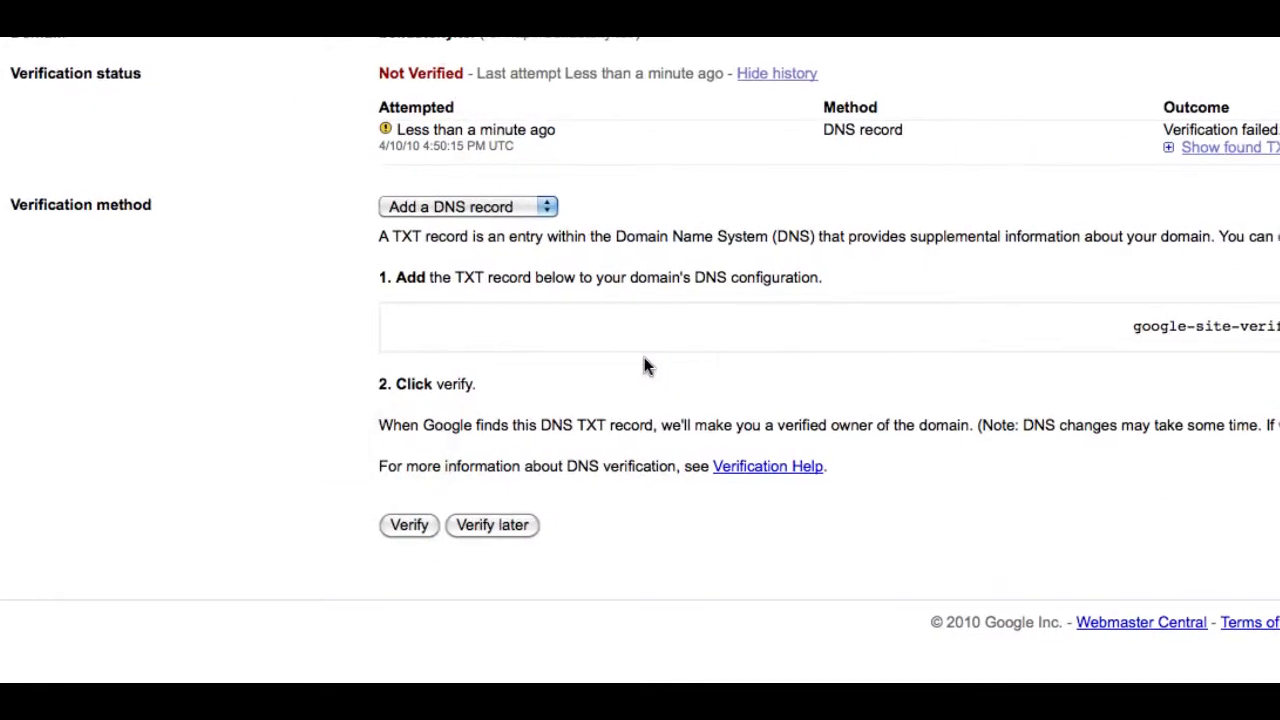
pyautogui.click(408, 524)
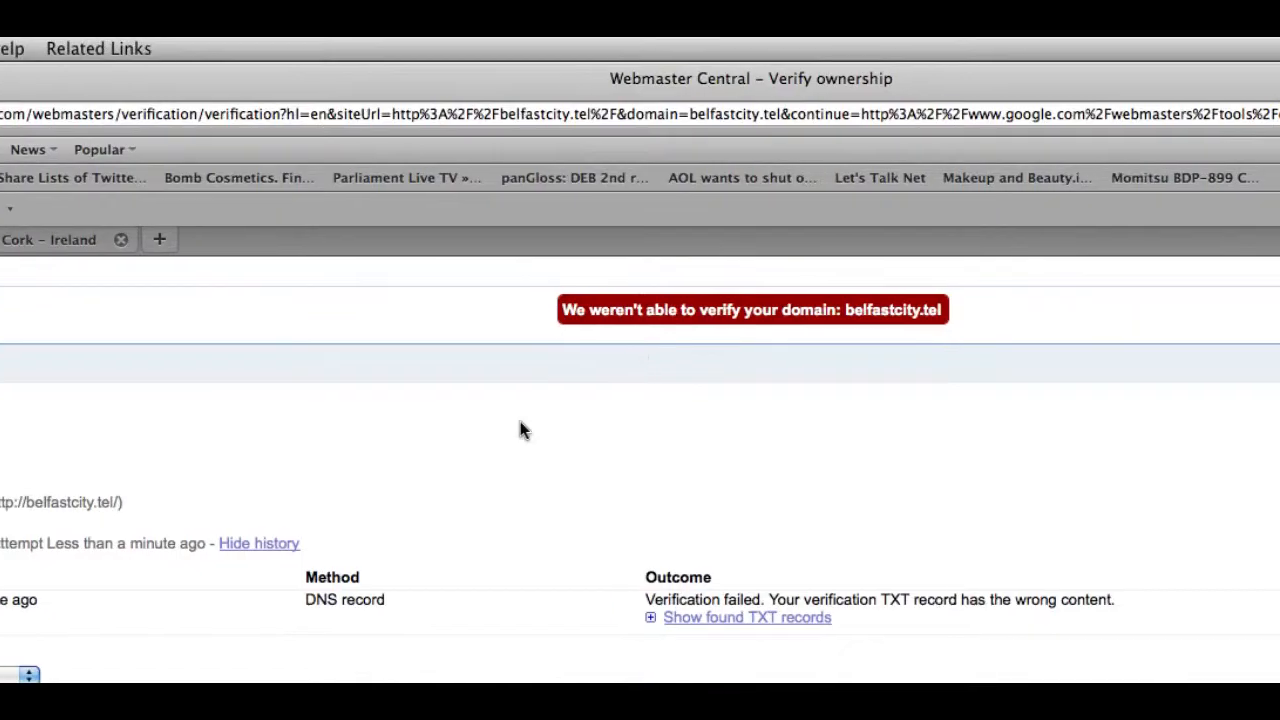